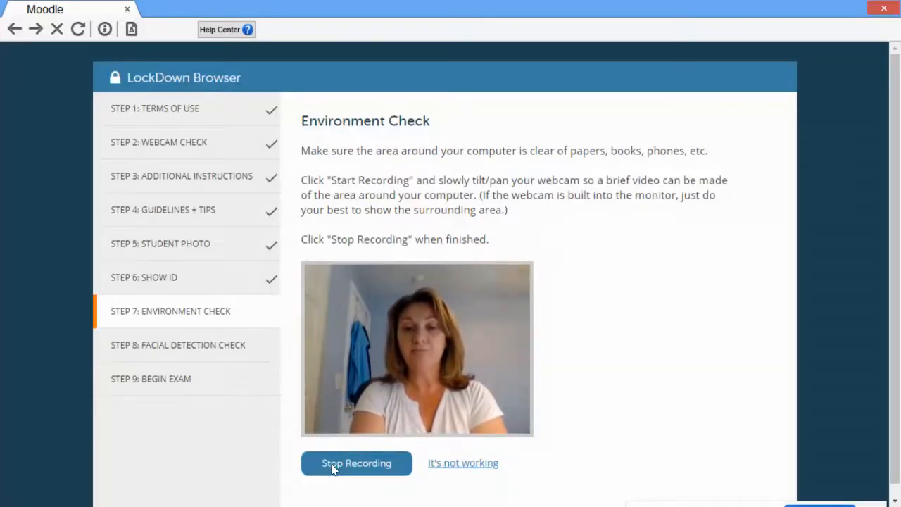
Stop the surroundings recording and continue to Step 8, the facial detection check
left_click(357, 462)
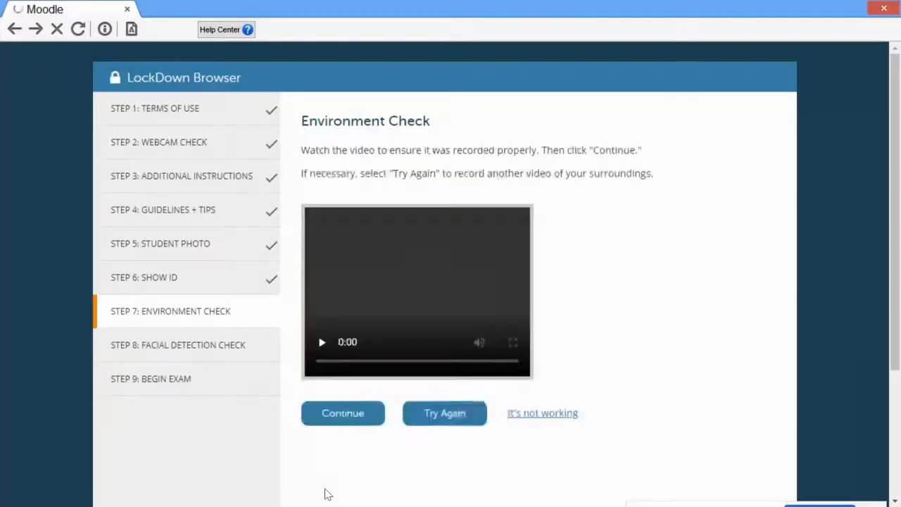
left_click(343, 413)
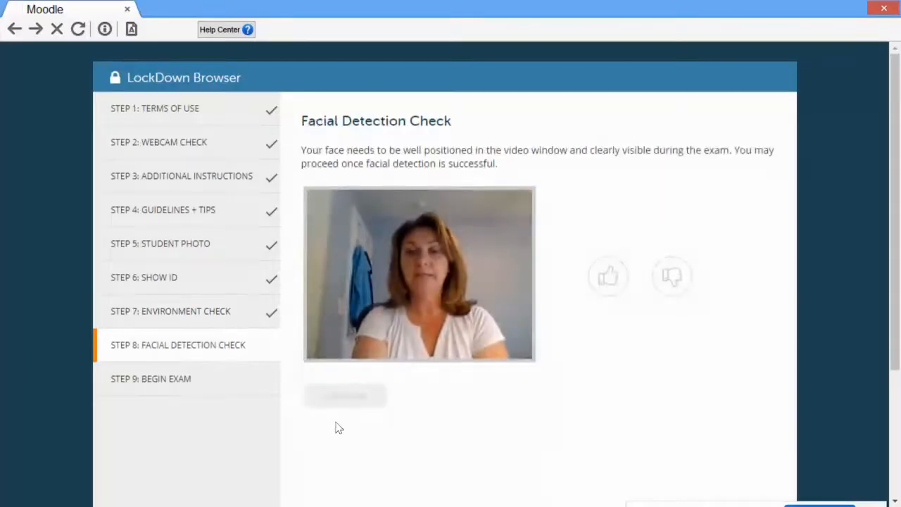